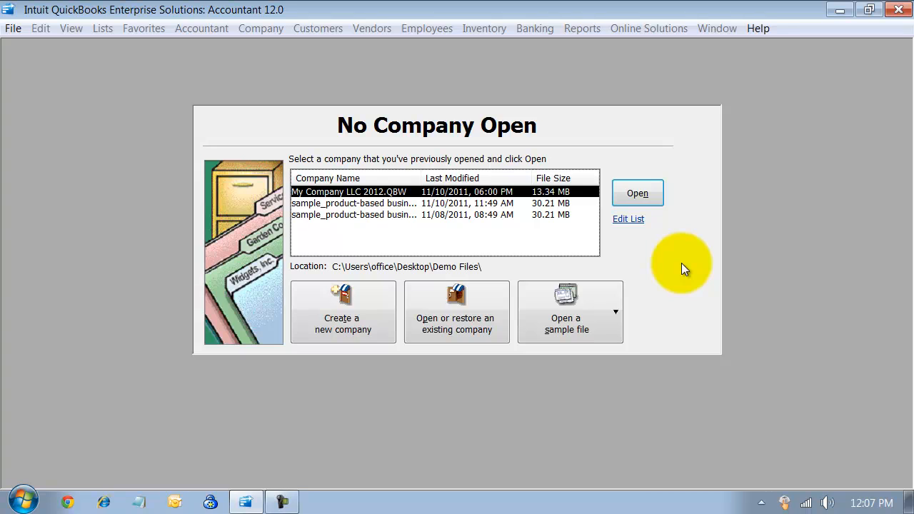
mouse_move(582, 285)
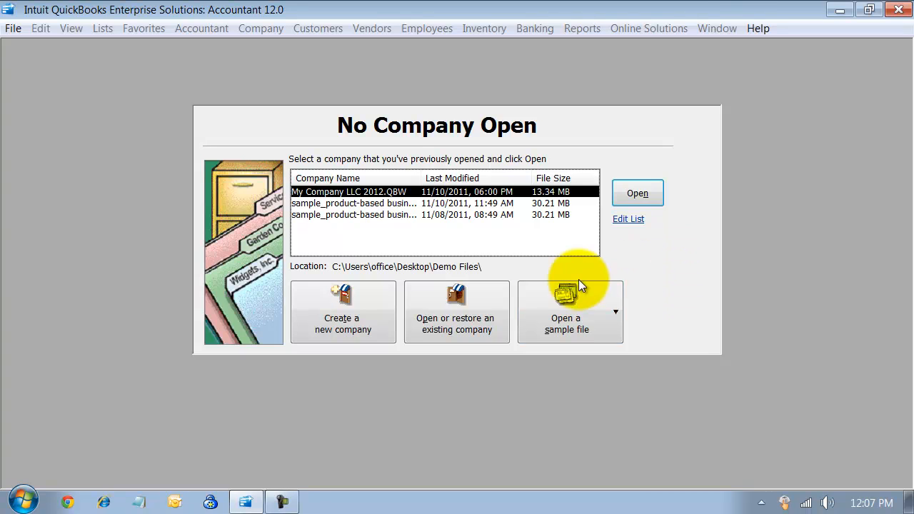
mouse_move(356, 215)
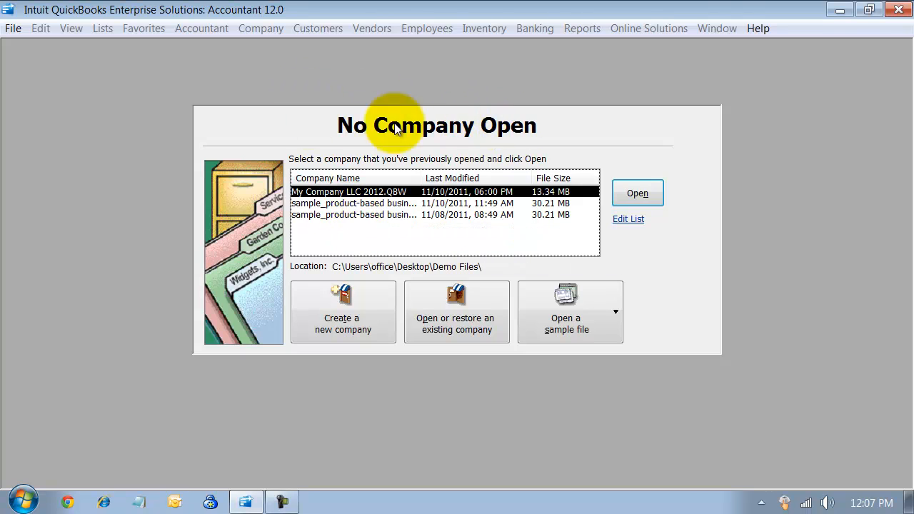
mouse_move(348, 204)
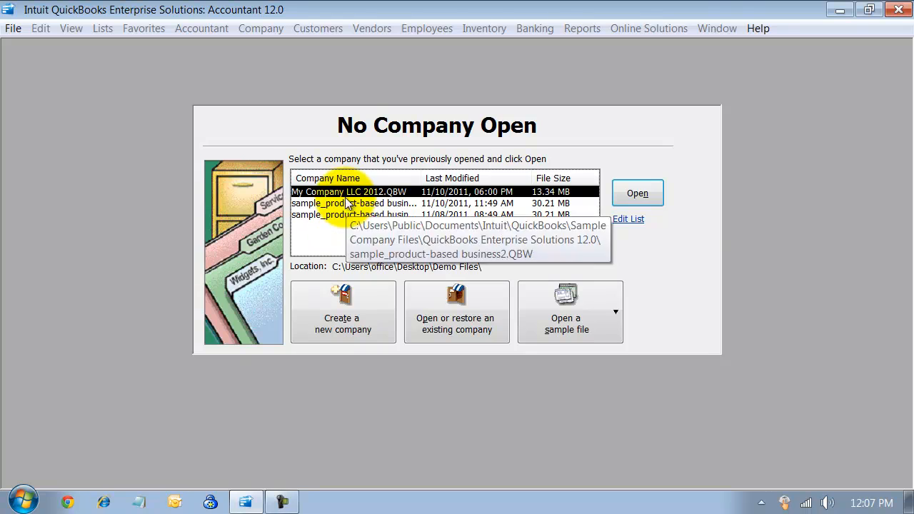
mouse_move(346, 231)
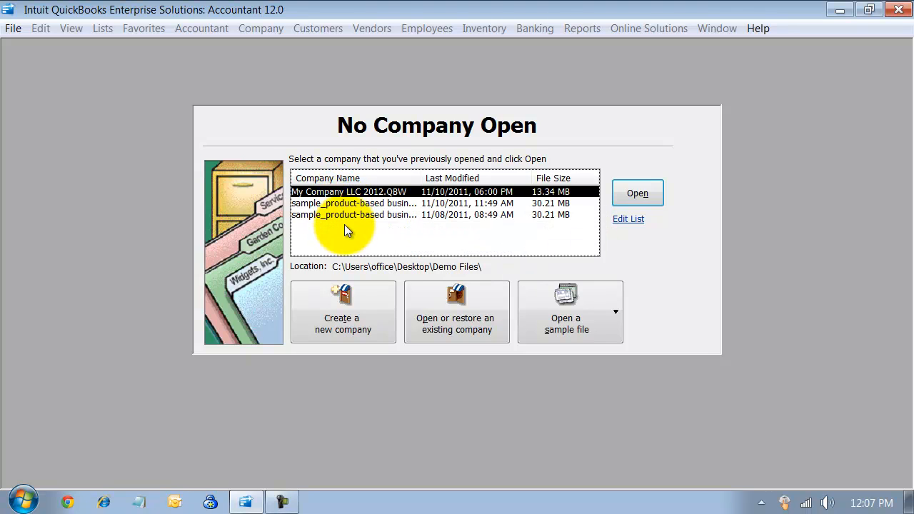
mouse_move(315, 193)
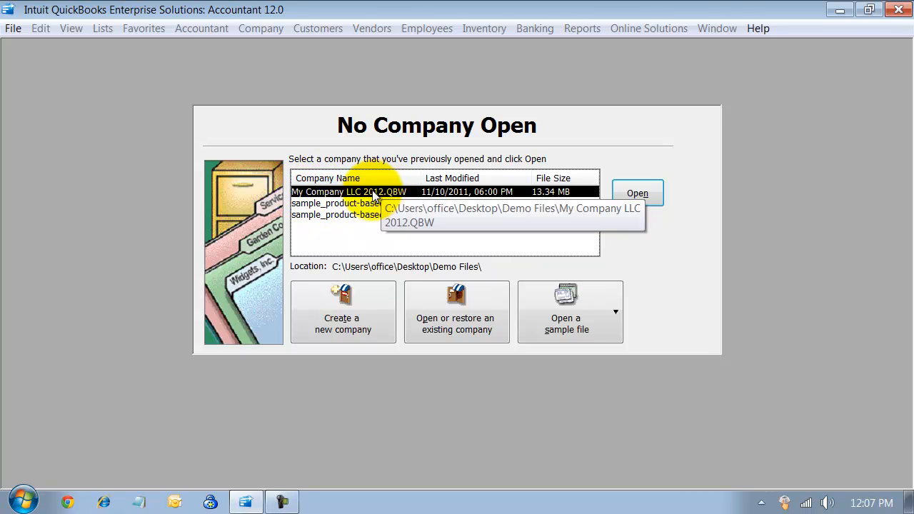
- Select the 11/10/2011 sample product-based business entry to show its Sample Company Files location
left_click(350, 203)
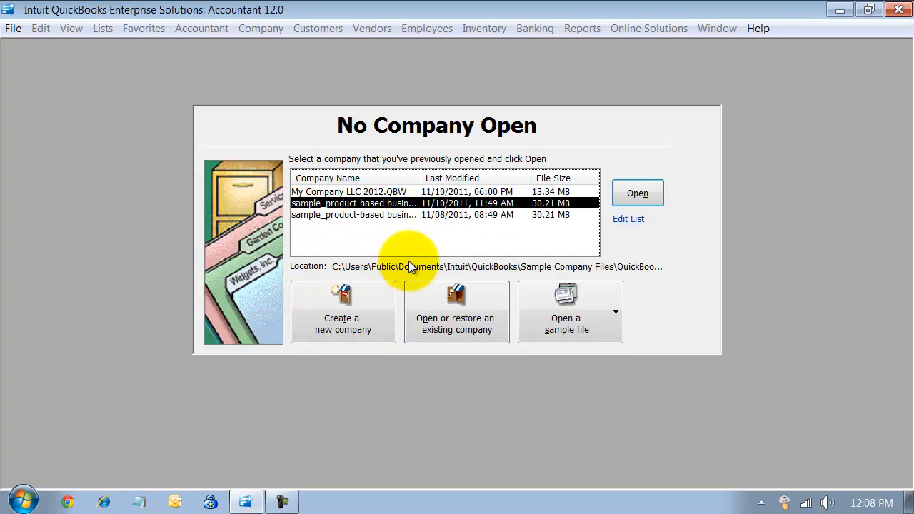
mouse_move(300, 203)
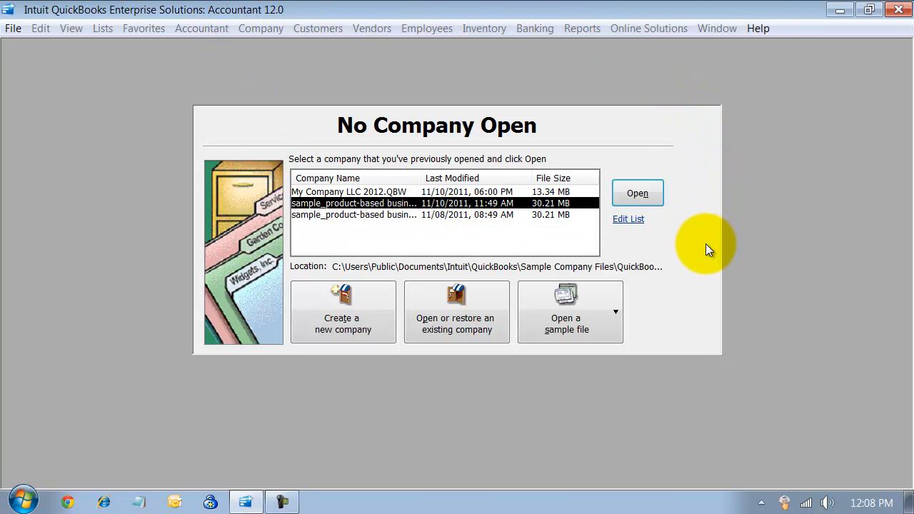
mouse_move(643, 239)
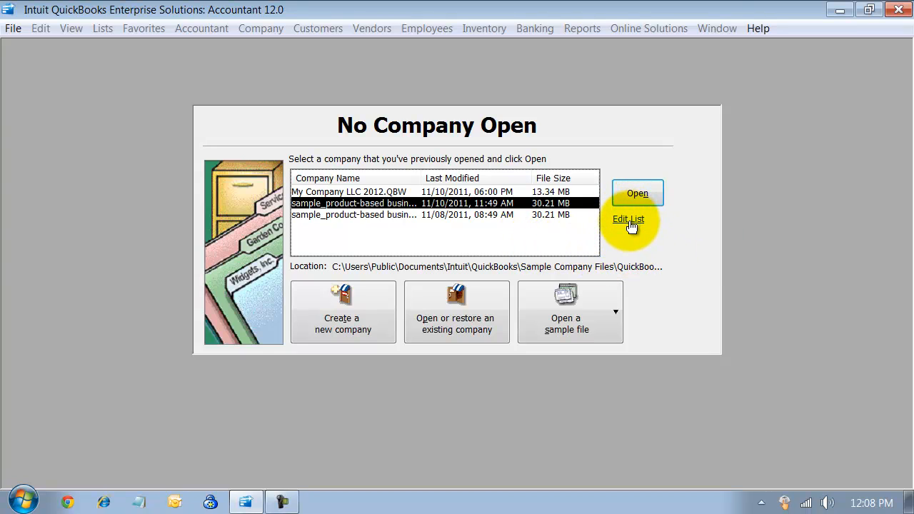
- In Edit List, hide the older 11/08/2011 sample product-based business entry and confirm
left_click(628, 219)
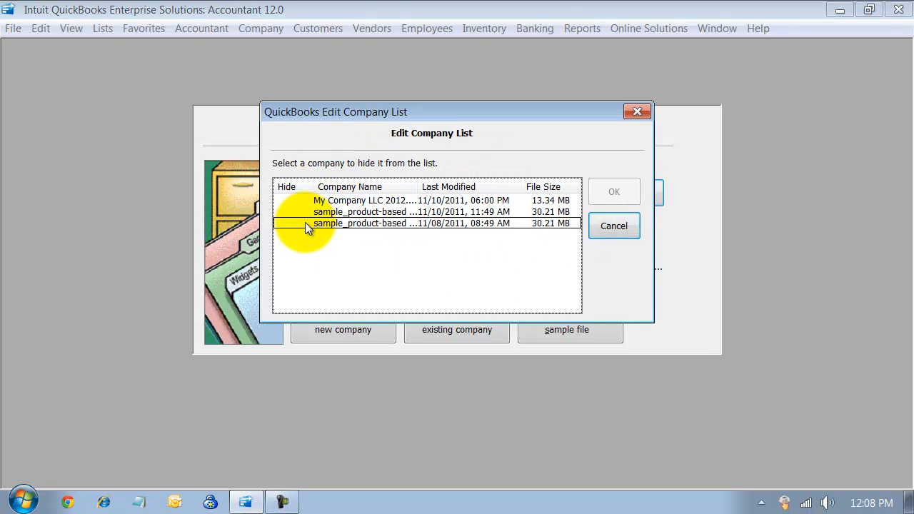
left_click(287, 223)
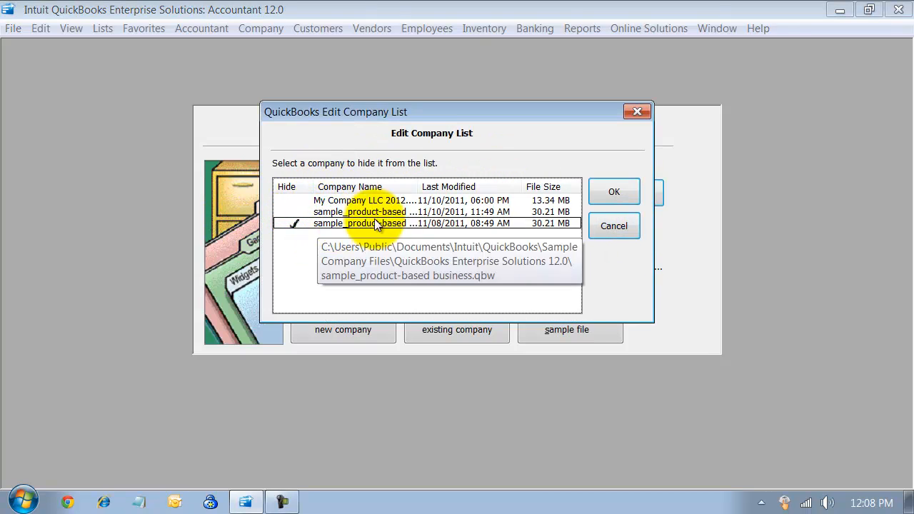
left_click(614, 191)
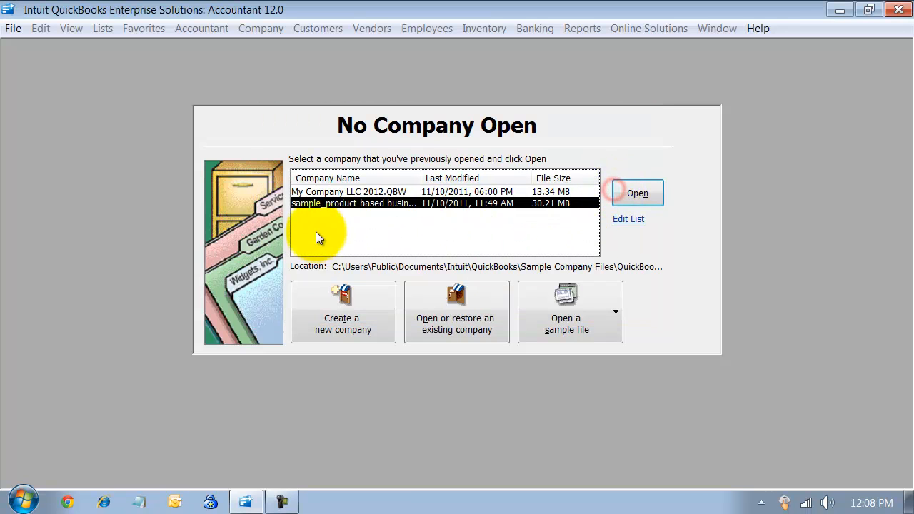